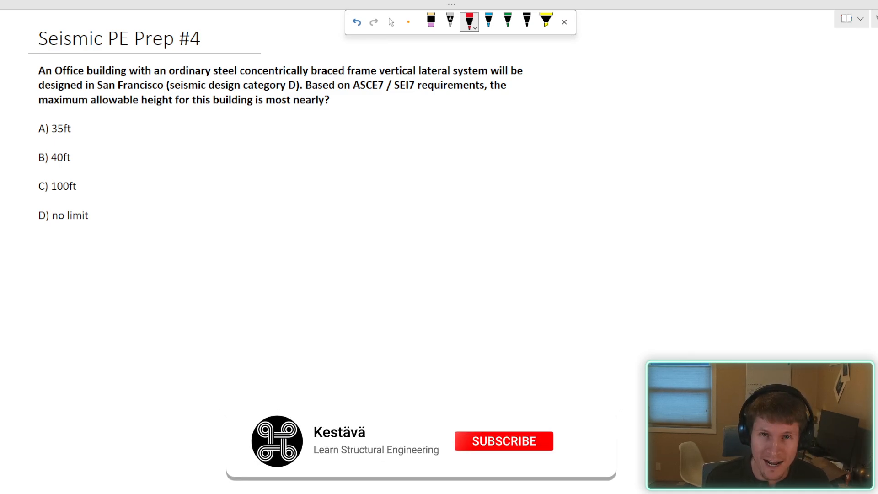
Underline the Table 12.2-1 seismic coefficients title with the Draw pen.
{"action": "left_click", "coordinate": [503, 440]}
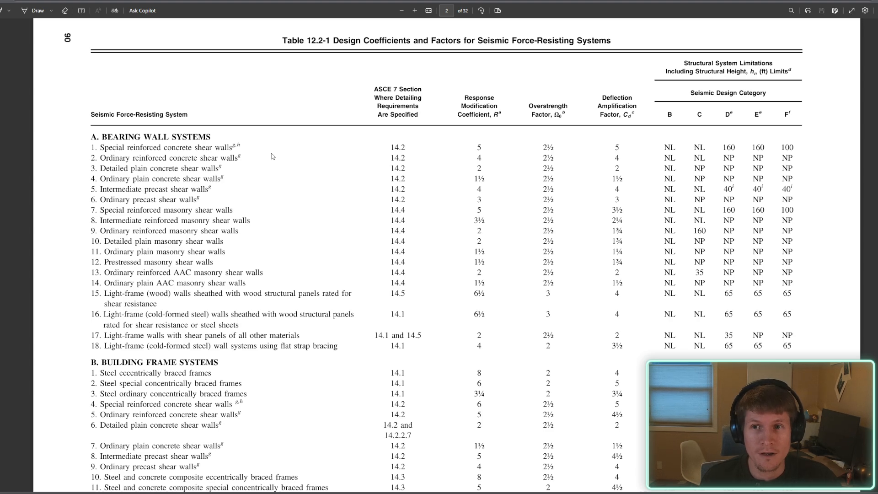
{"action": "mouse_move", "coordinate": [278, 88]}
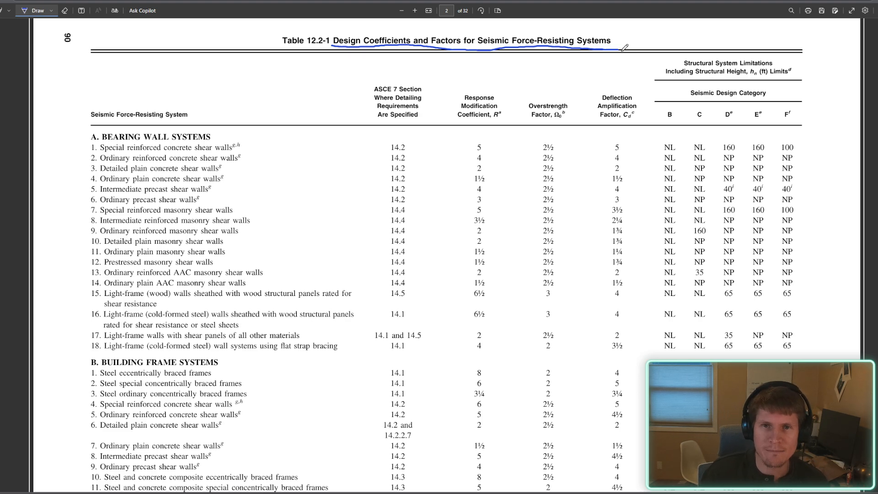
{"action": "mouse_move", "coordinate": [104, 125]}
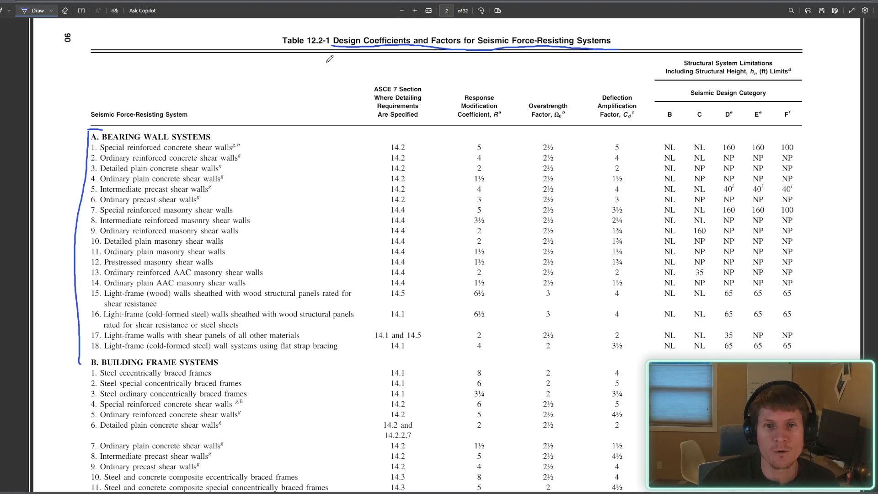
{"action": "mouse_move", "coordinate": [454, 105]}
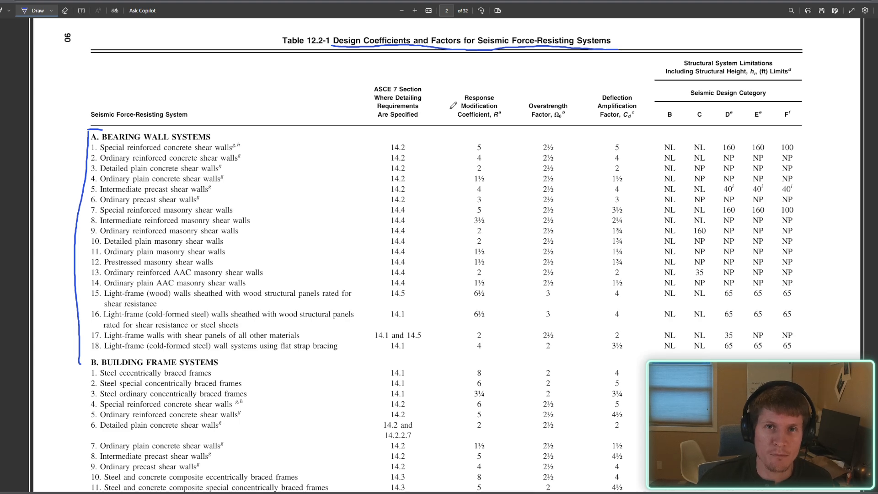
Bracket section A and circle item 3, steel ordinary concentrically braced frames.
{"action": "scroll", "scroll_direction": "down", "scroll_amount": 3}
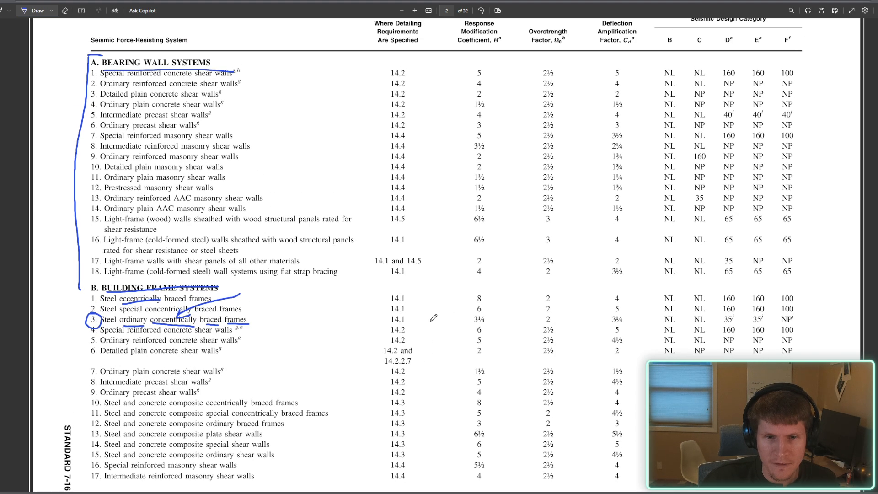
Bracket the ASCE 7 Section column, arrow R and Ω0, star Cd, box height limits.
{"action": "scroll", "scroll_direction": "up", "scroll_amount": 3}
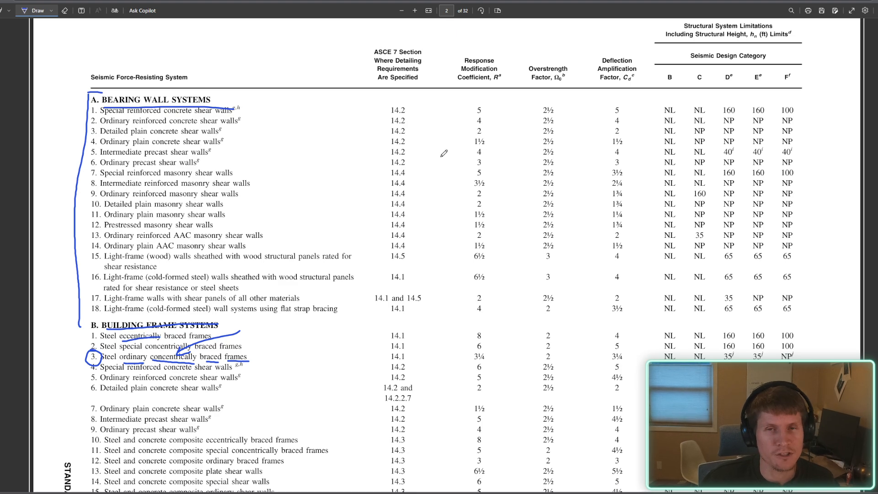
{"action": "mouse_move", "coordinate": [427, 53]}
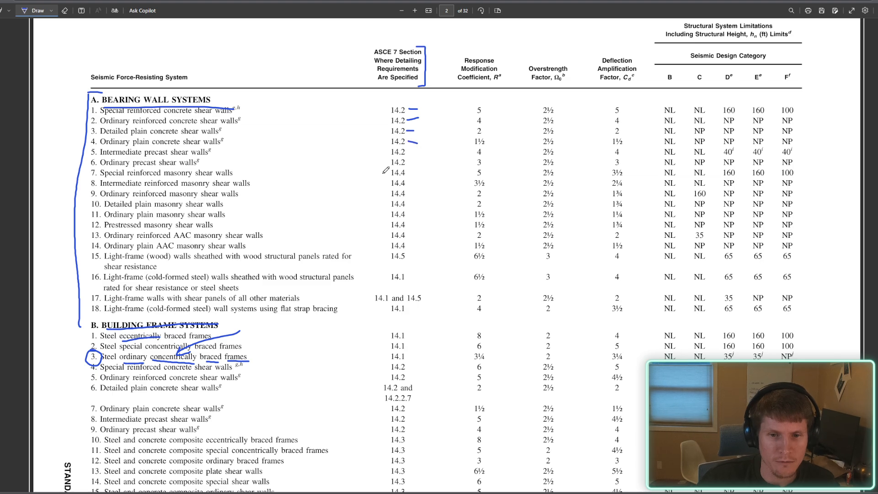
{"action": "mouse_move", "coordinate": [399, 276]}
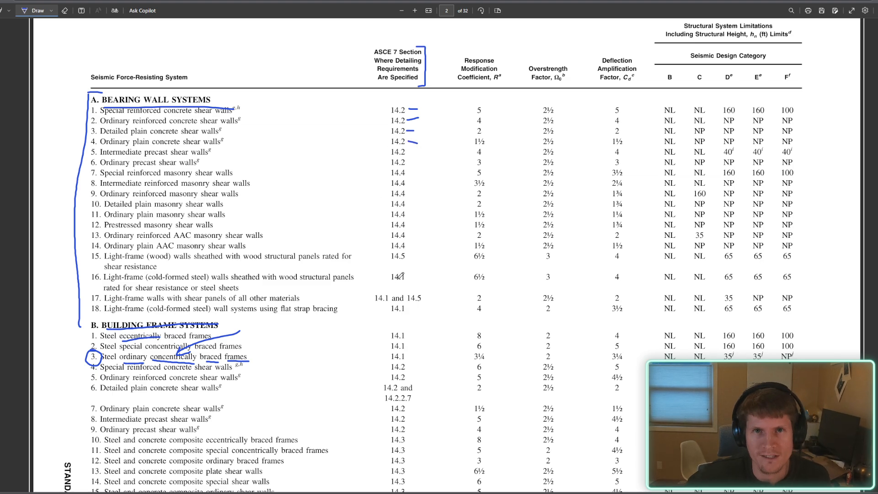
{"action": "scroll", "scroll_direction": "up", "scroll_amount": 3}
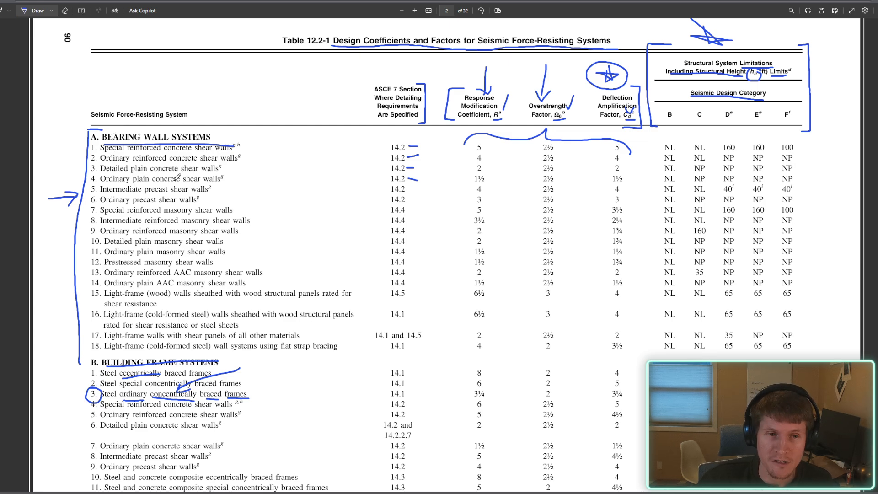
Erase old ink, then circle footnote d, Category D and the 35 ft value.
{"action": "scroll", "scroll_direction": "down", "scroll_amount": 3}
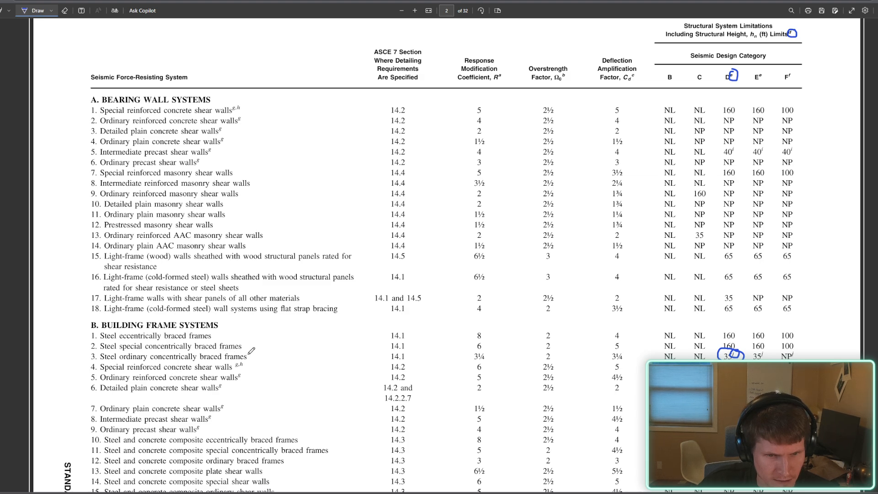
{"action": "mouse_move", "coordinate": [743, 328]}
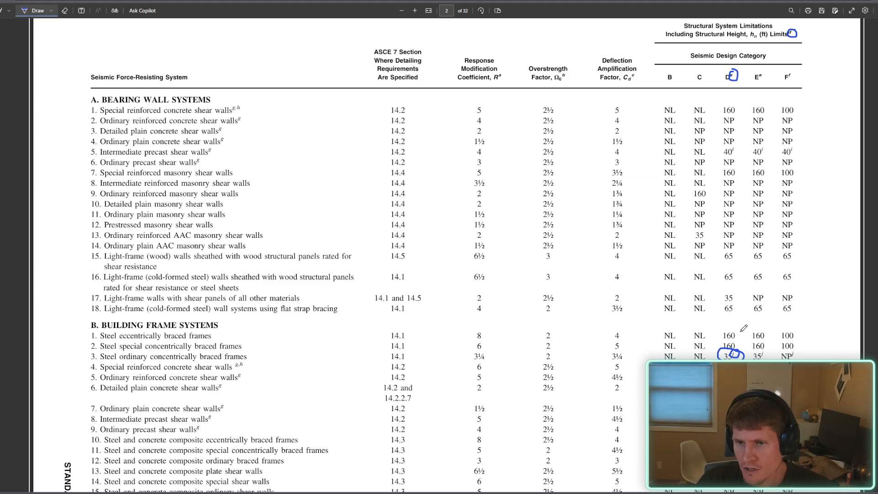
{"action": "mouse_move", "coordinate": [509, 295]}
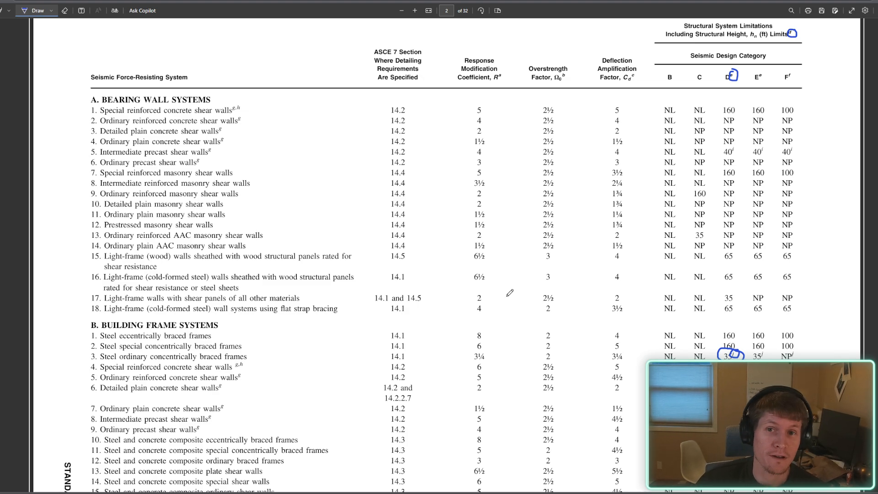
Scroll to the page 4 footnotes and draw arrows beside footnotes d, e and j.
{"action": "scroll", "scroll_direction": "down", "scroll_amount": 3}
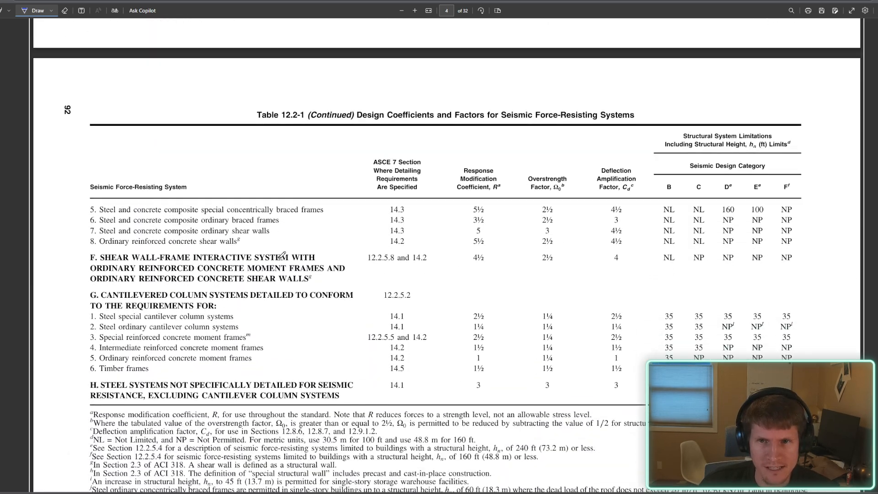
{"action": "scroll", "scroll_direction": "down", "scroll_amount": 3}
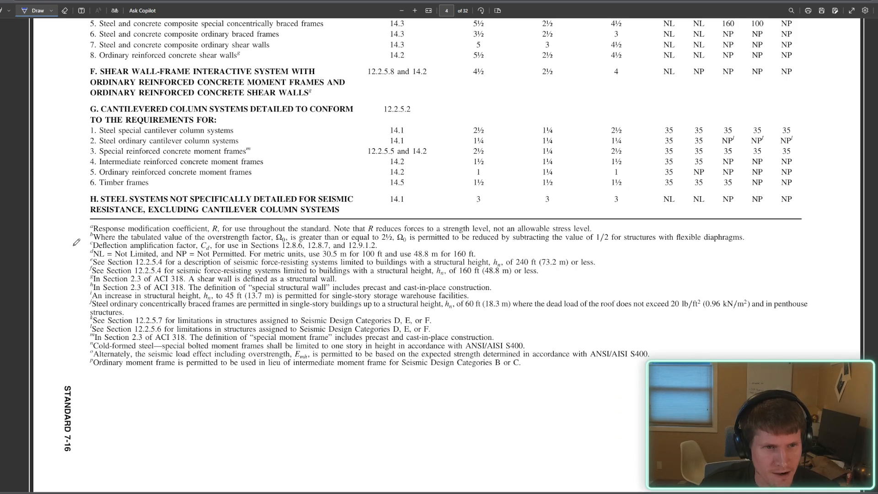
{"action": "scroll", "scroll_direction": "down", "scroll_amount": 3}
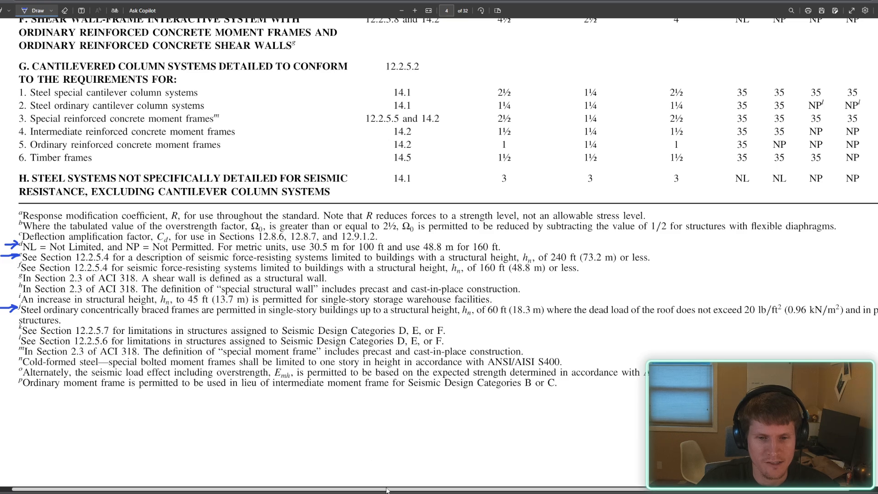
{"action": "scroll", "scroll_direction": "left", "scroll_amount": 3}
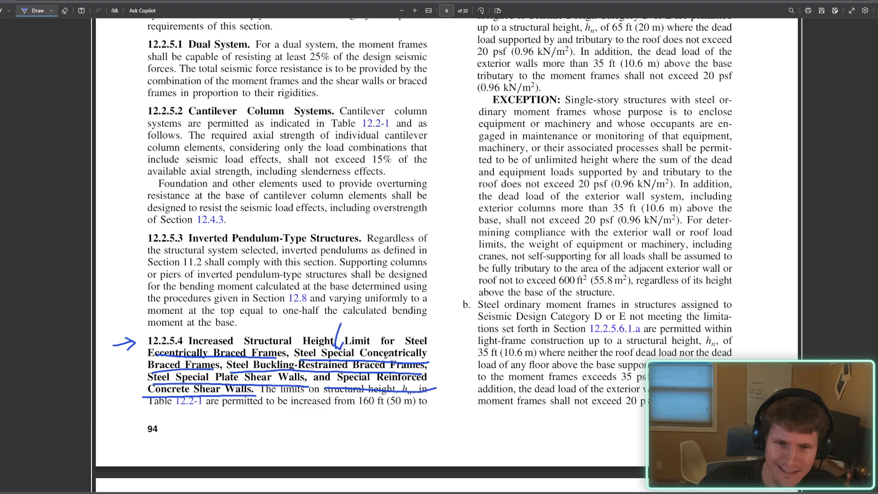
Scroll the PDF back to the bracketed 240 ft and 160 ft height-limit paragraph.
{"action": "scroll", "scroll_direction": "up", "scroll_amount": 3}
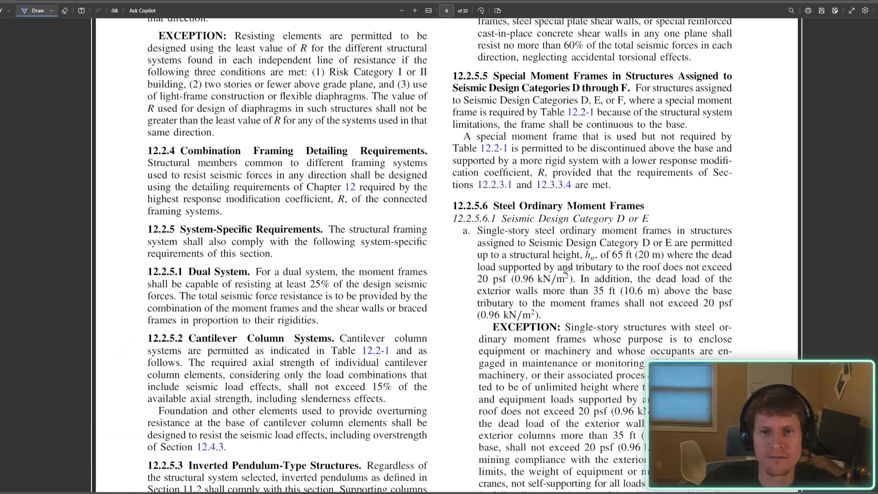
{"action": "scroll", "scroll_direction": "up", "scroll_amount": 3}
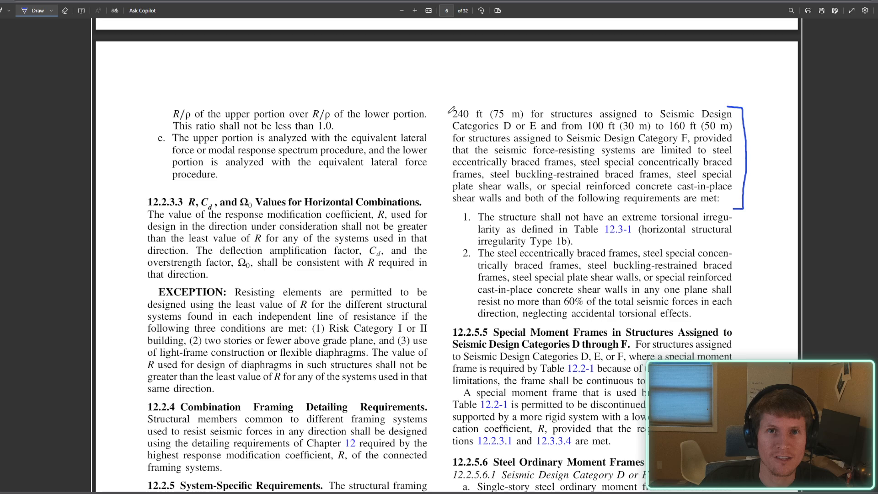
{"action": "mouse_move", "coordinate": [346, 82]}
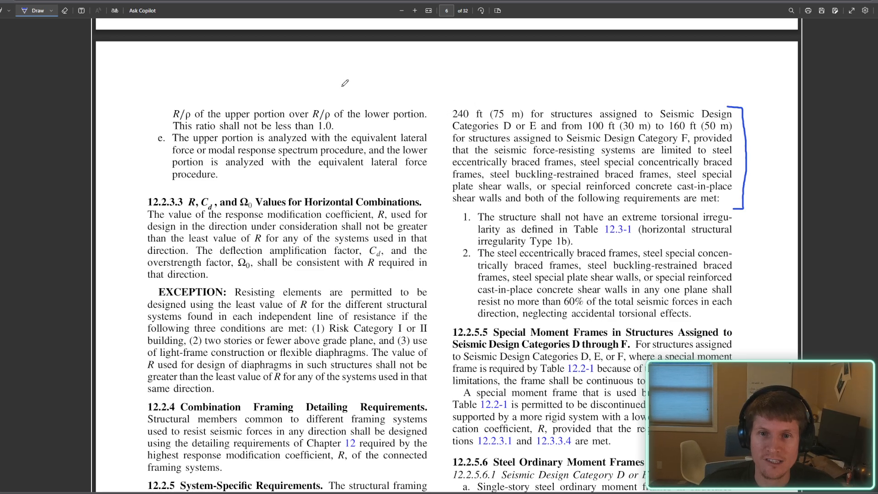
{"action": "mouse_move", "coordinate": [415, 89]}
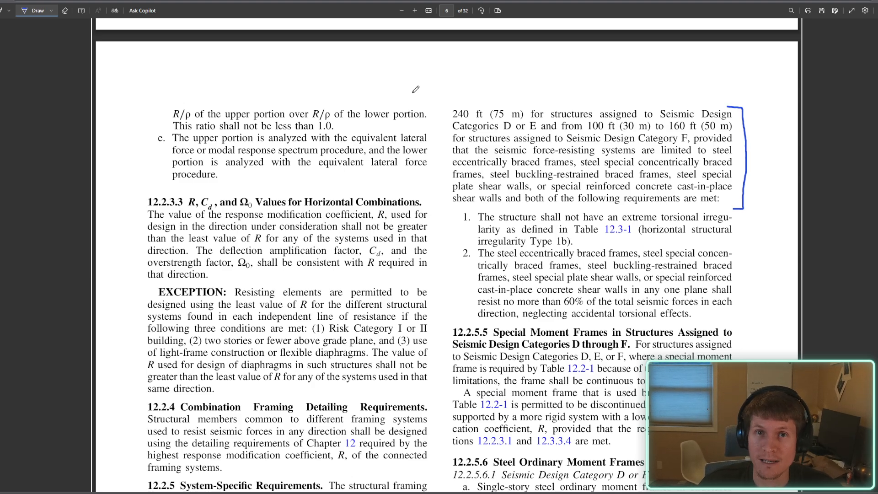
{"action": "scroll", "scroll_direction": "down", "scroll_amount": 3}
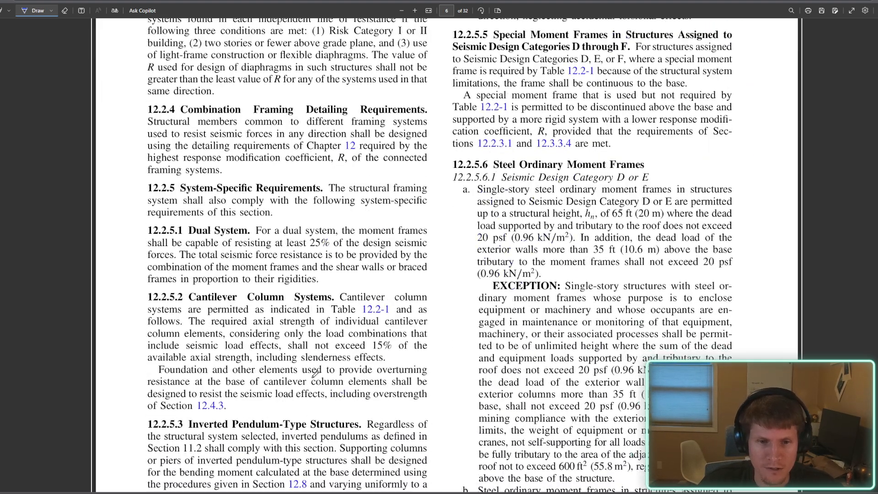
{"action": "scroll", "scroll_direction": "down", "scroll_amount": 3}
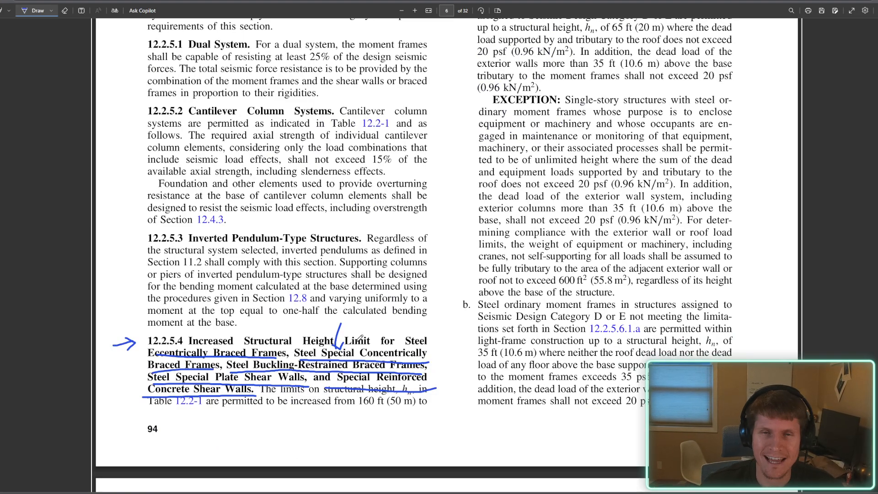
{"action": "scroll", "scroll_direction": "up", "scroll_amount": 3}
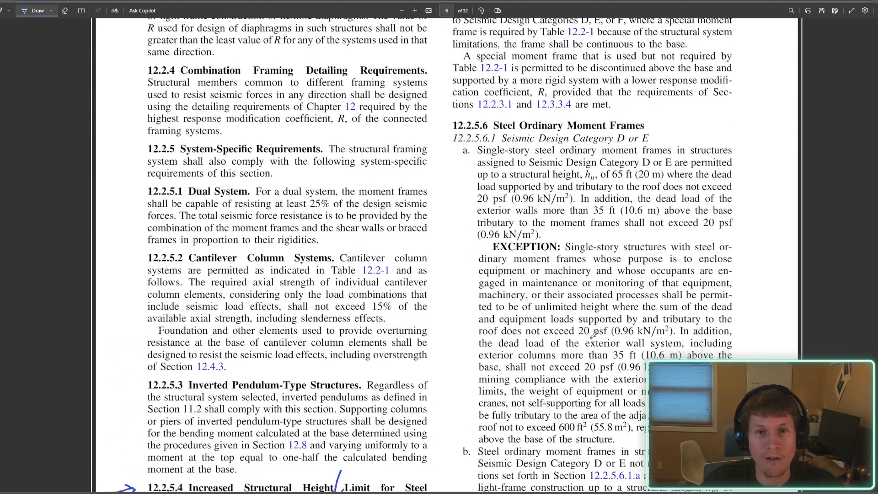
{"action": "scroll", "scroll_direction": "up", "scroll_amount": 3}
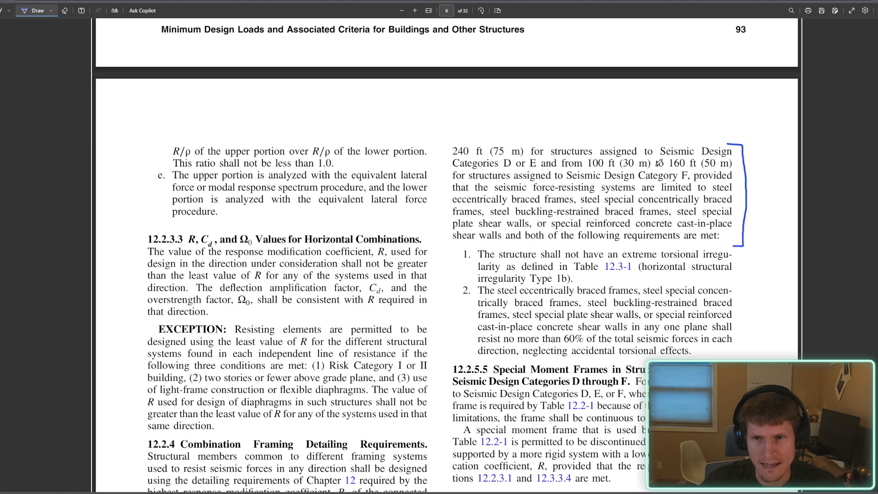
{"action": "scroll", "scroll_direction": "down", "scroll_amount": 3}
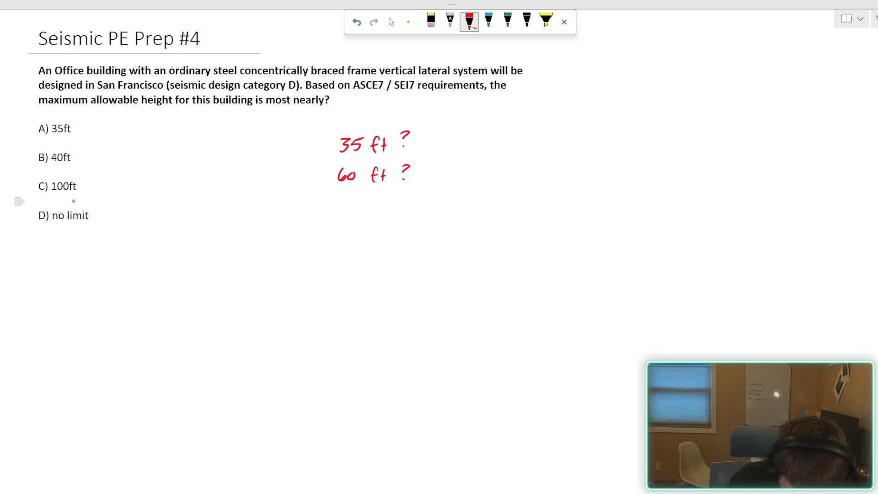
Underline 'A) 35ft' and 'Office building' in red ink.
{"action": "left_click_drag", "start_coordinate": [38, 137], "coordinate": [74, 136]}
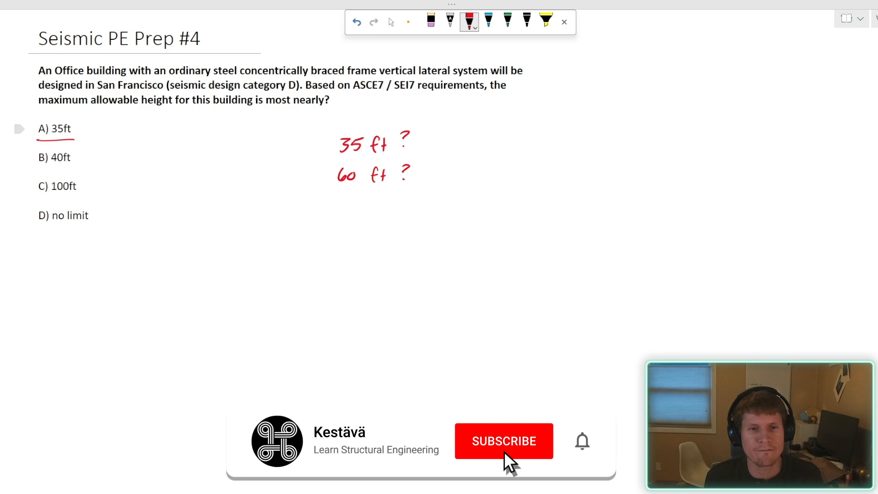
{"action": "left_click", "coordinate": [503, 441]}
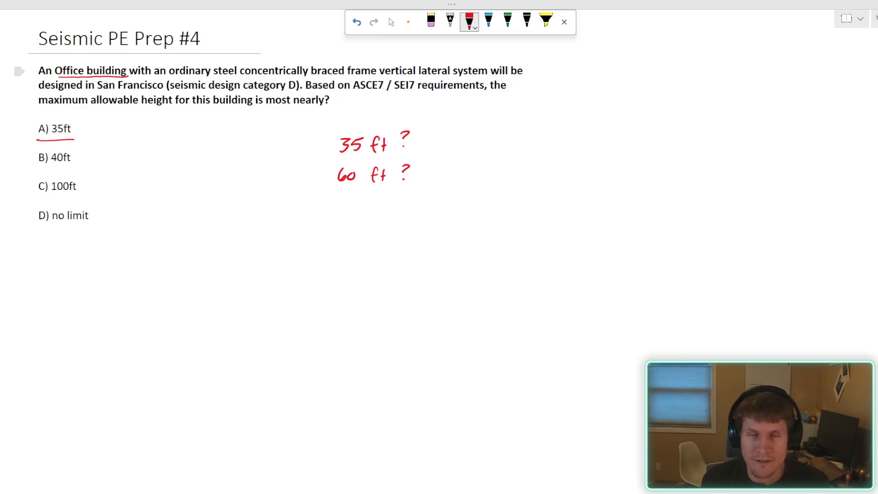
{"action": "left_click", "coordinate": [487, 20]}
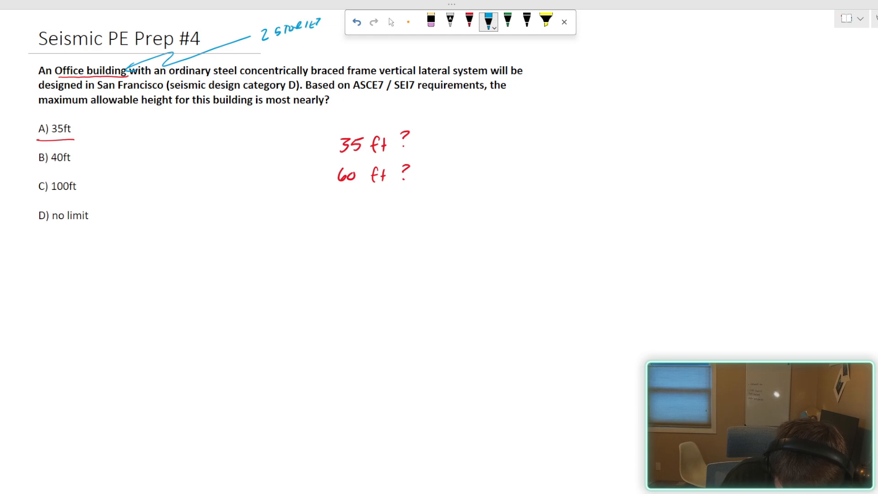
Write blue story-count notes, box answer A) 35ft in green, and stop inking.
{"action": "left_click_drag", "start_coordinate": [264, 42], "coordinate": [302, 45]}
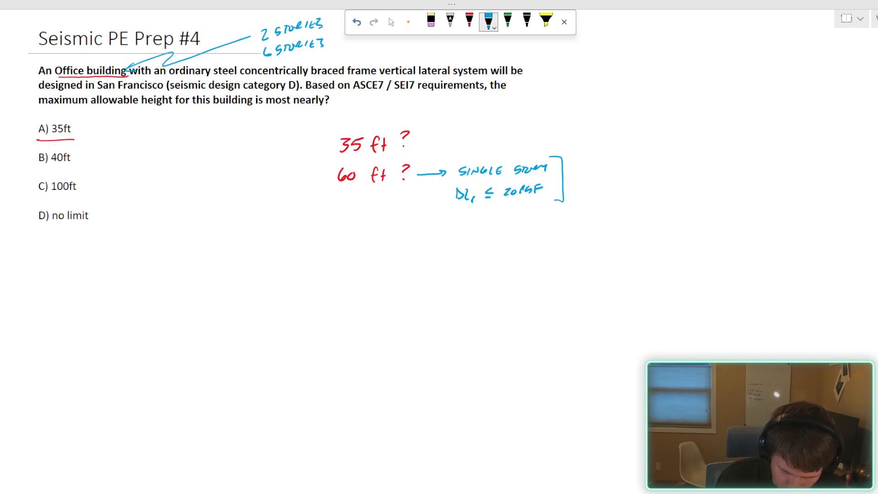
{"action": "left_click", "coordinate": [506, 23]}
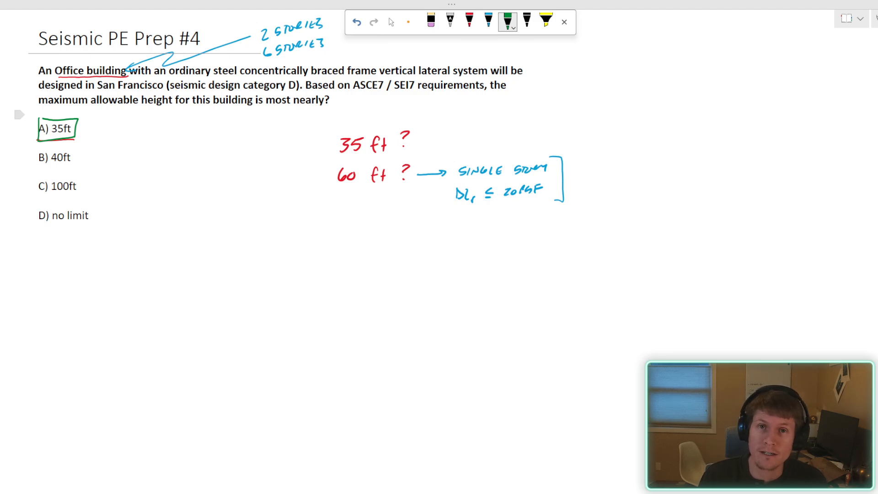
{"action": "left_click", "coordinate": [390, 21]}
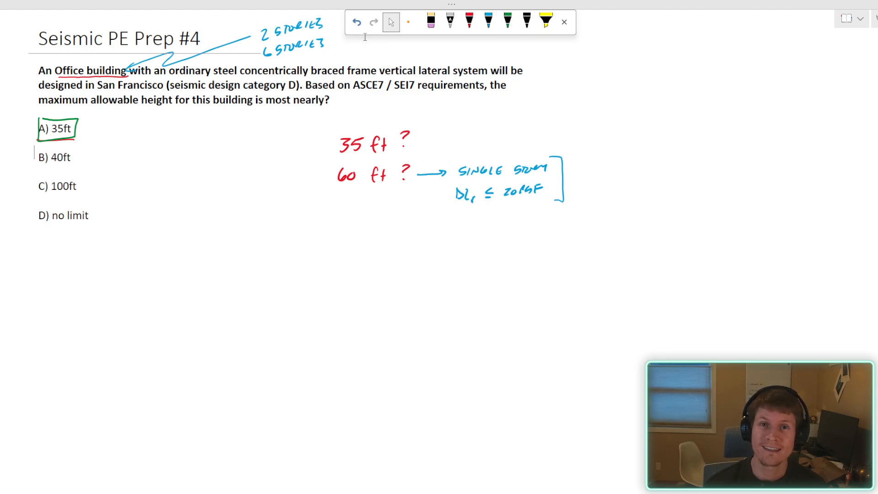